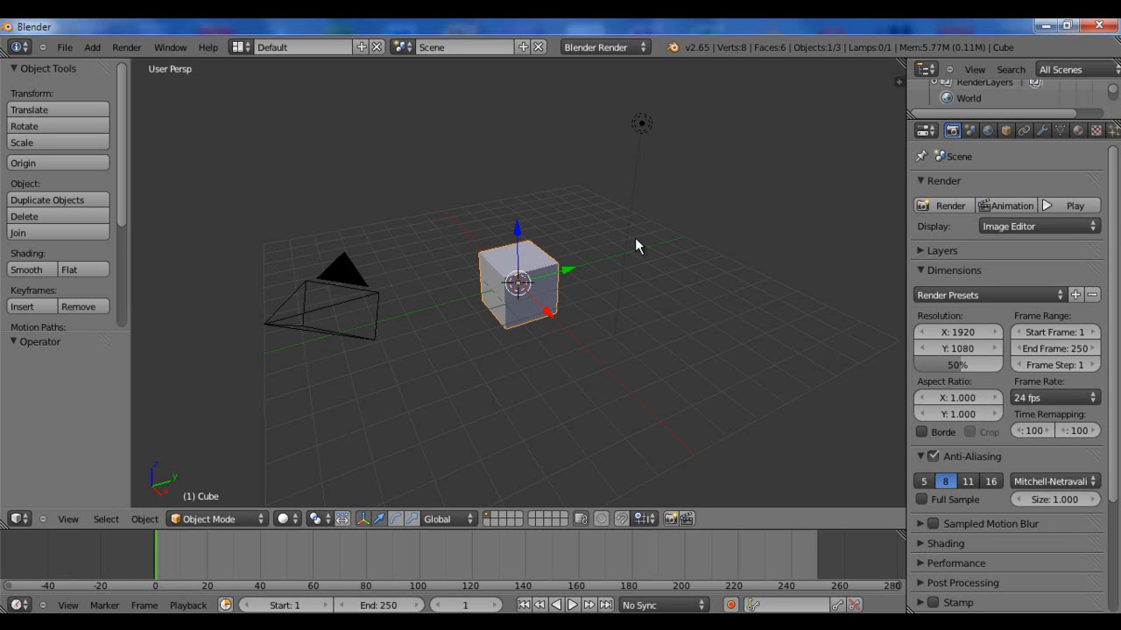
{"action": "mouse_move", "coordinate": [627, 256]}
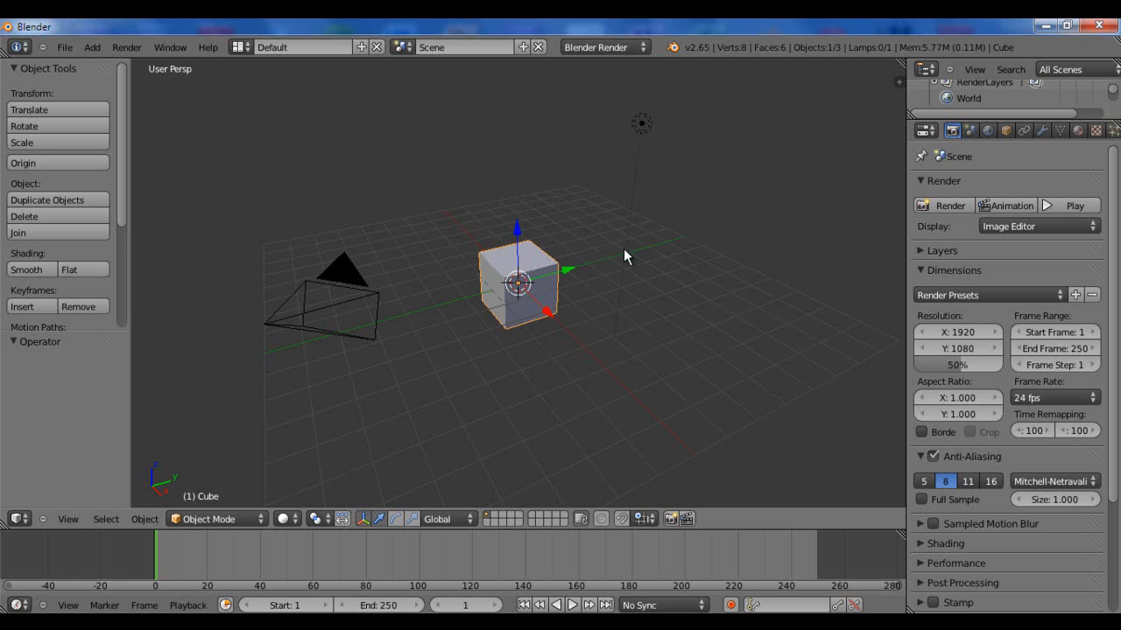
{"action": "mouse_move", "coordinate": [618, 288]}
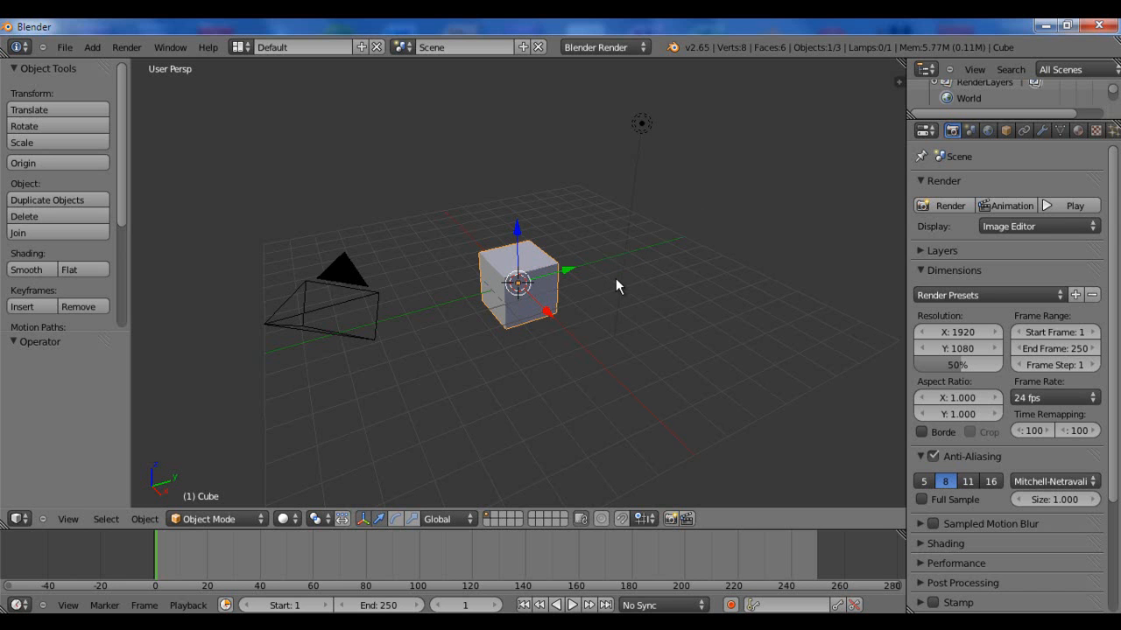
Orbit the view around the scene after removing the default cube
{"action": "left_click_drag", "start_coordinate": [616, 283], "coordinate": [442, 305]}
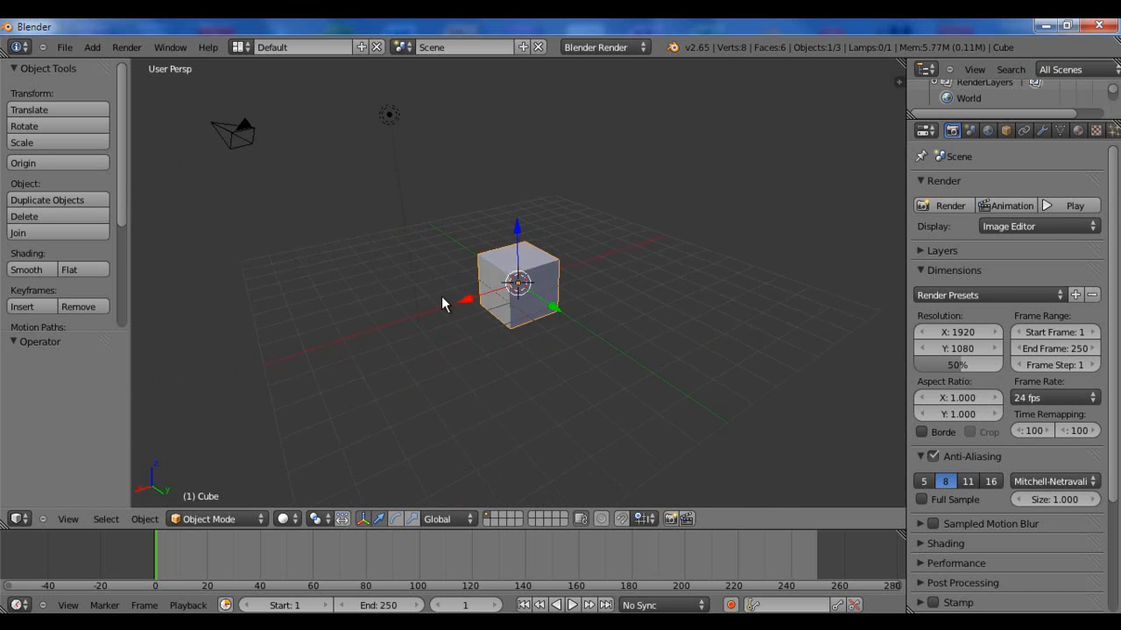
{"action": "left_click_drag", "start_coordinate": [441, 301], "coordinate": [586, 319]}
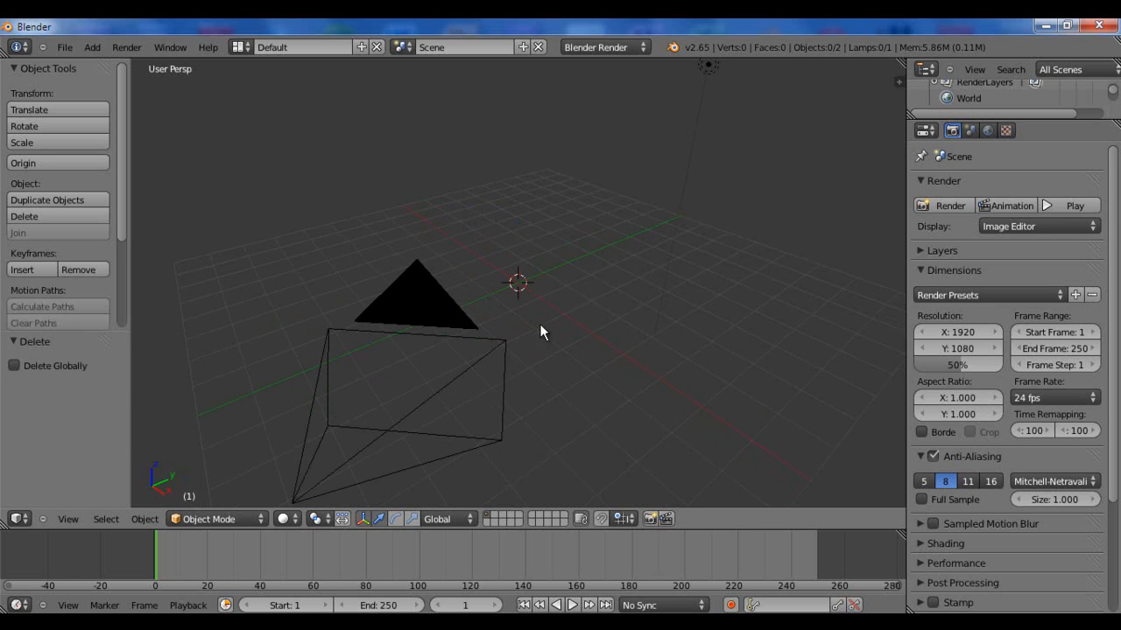
Select the lamp and raise it above the origin
{"action": "left_click", "coordinate": [91, 48]}
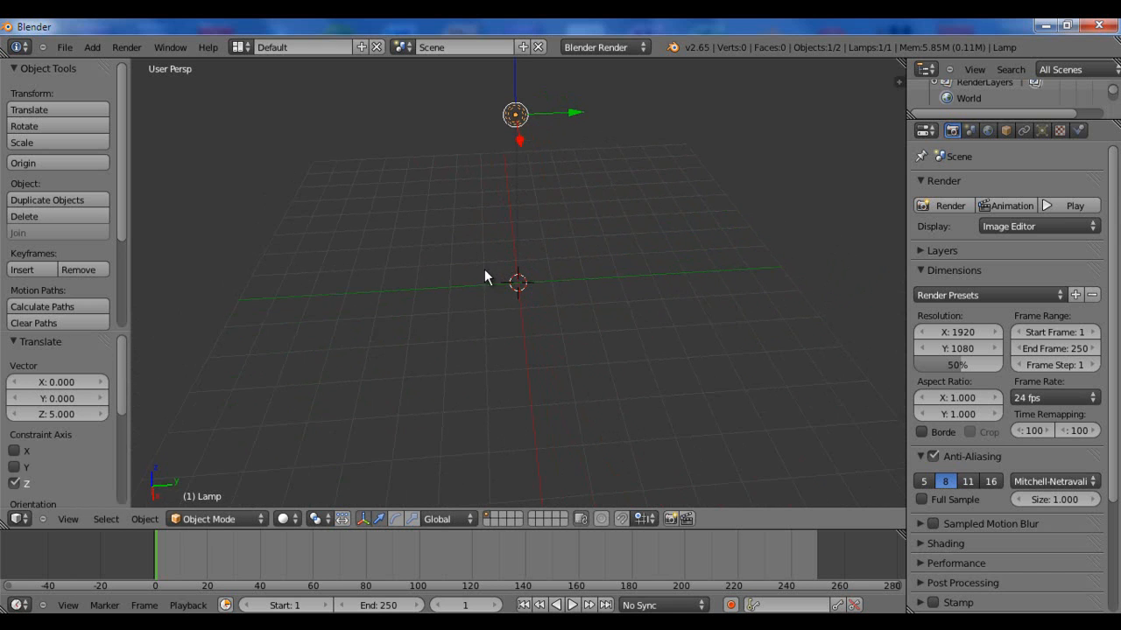
{"action": "left_click_drag", "start_coordinate": [487, 277], "coordinate": [437, 327]}
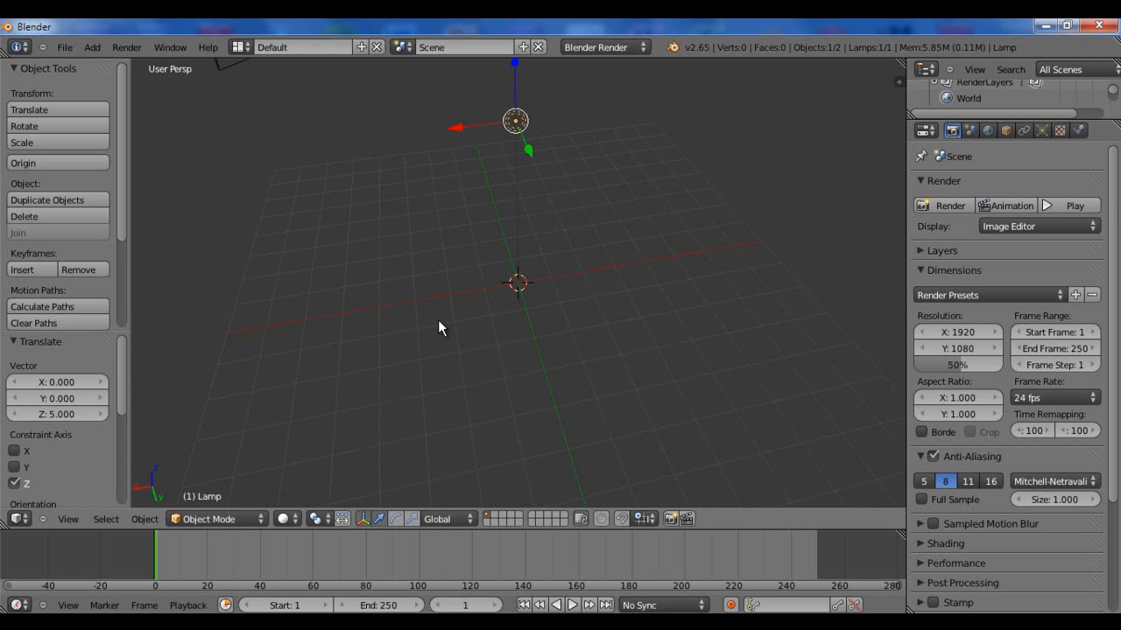
Add a mesh plane and scale it up tenfold as a ground surface
{"action": "left_click", "coordinate": [91, 46]}
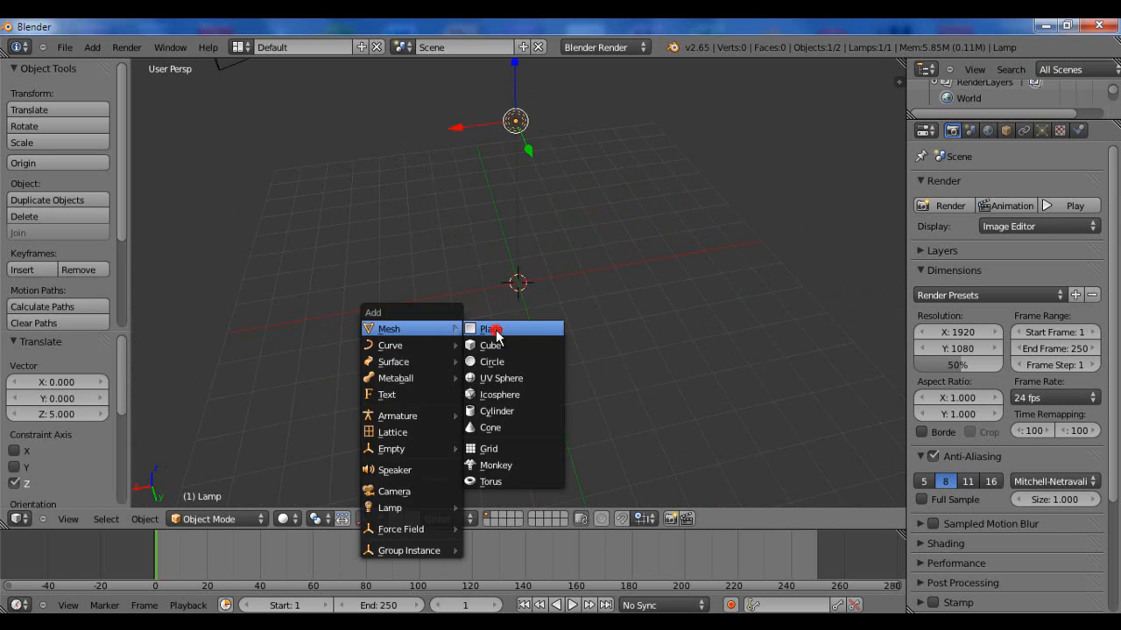
{"action": "left_click", "coordinate": [487, 329]}
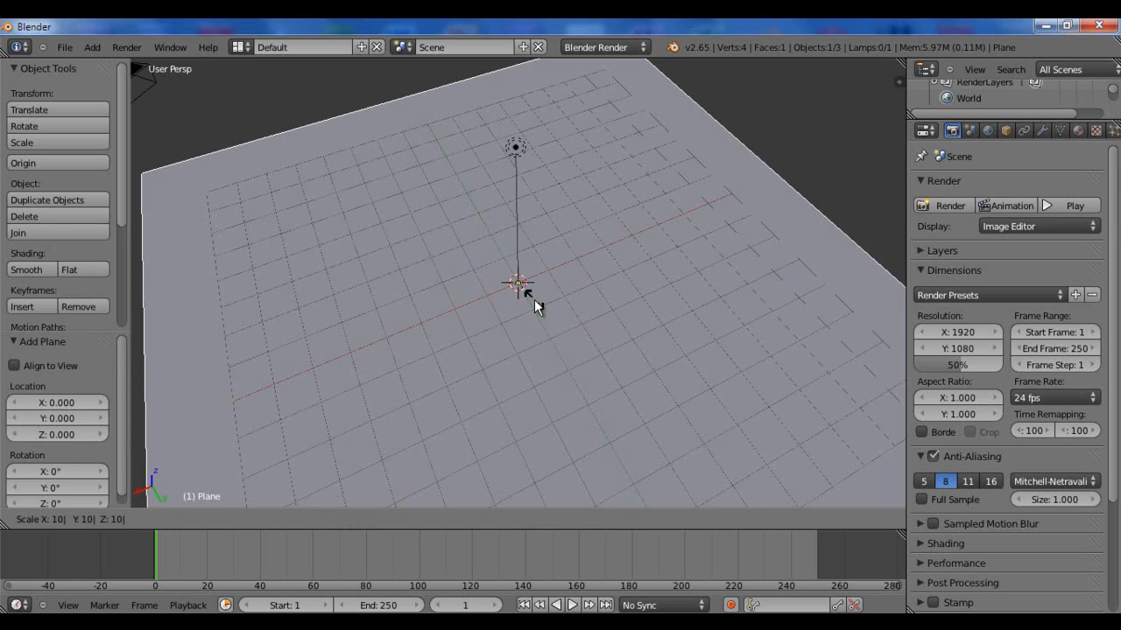
{"action": "left_click", "coordinate": [516, 284]}
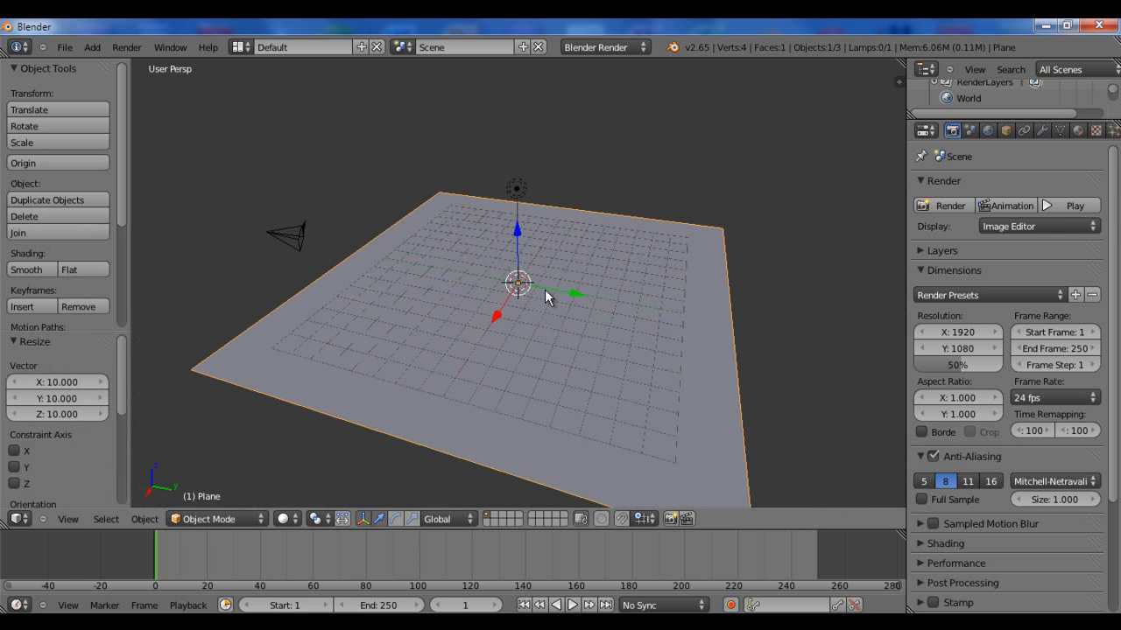
{"action": "left_click", "coordinate": [944, 204]}
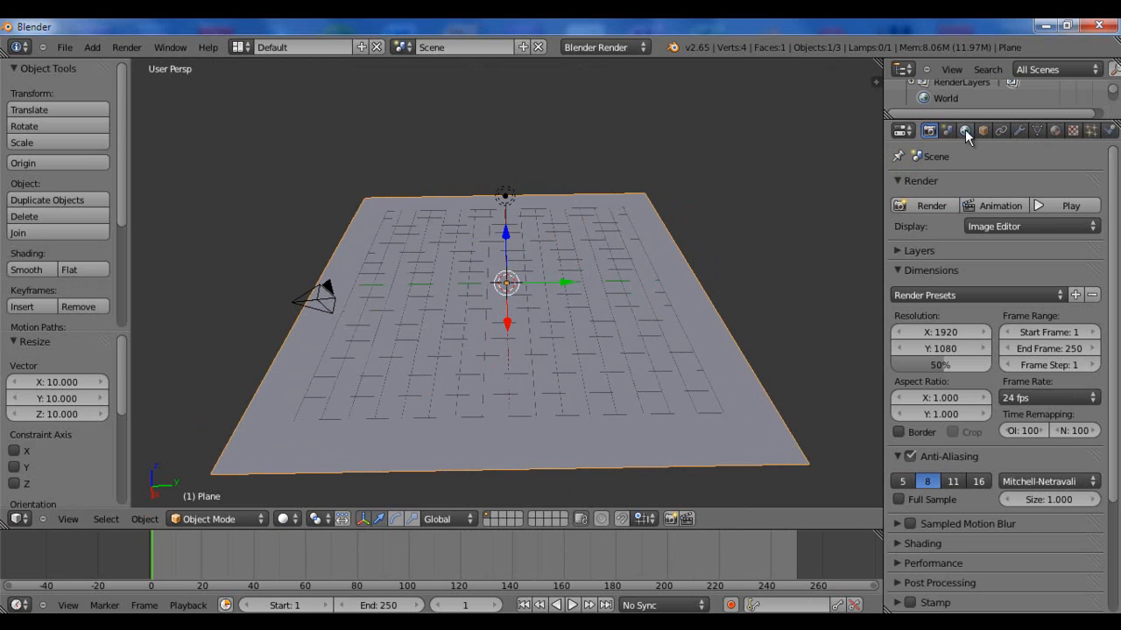
Show the World settings with a black background and lower the lamp over the plane's centre
{"action": "left_click", "coordinate": [967, 129]}
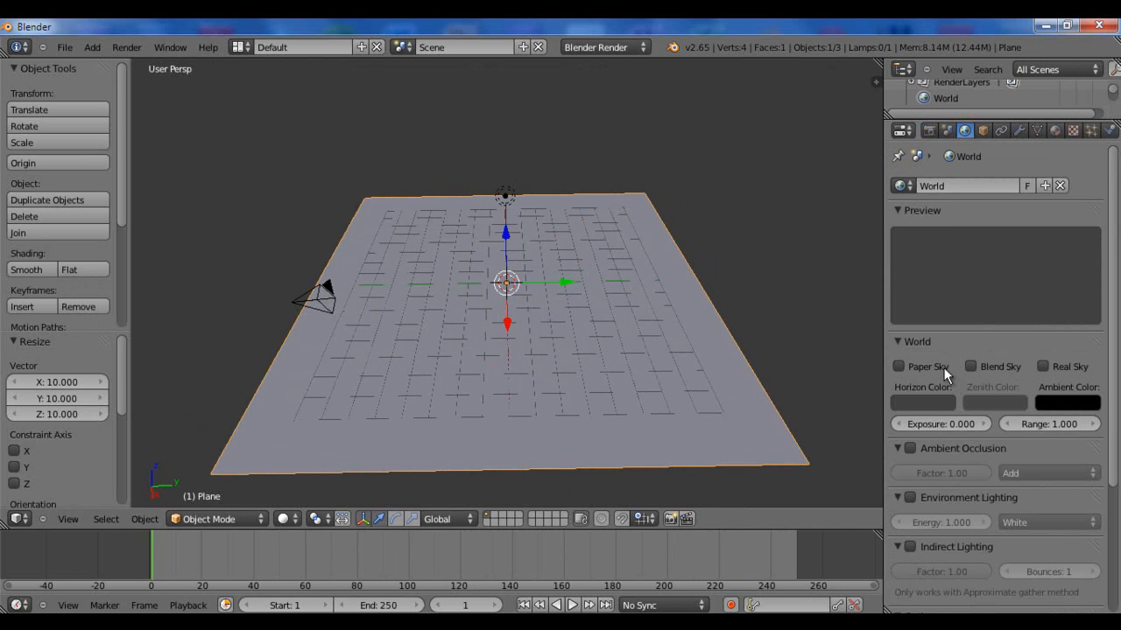
{"action": "left_click", "coordinate": [1068, 415]}
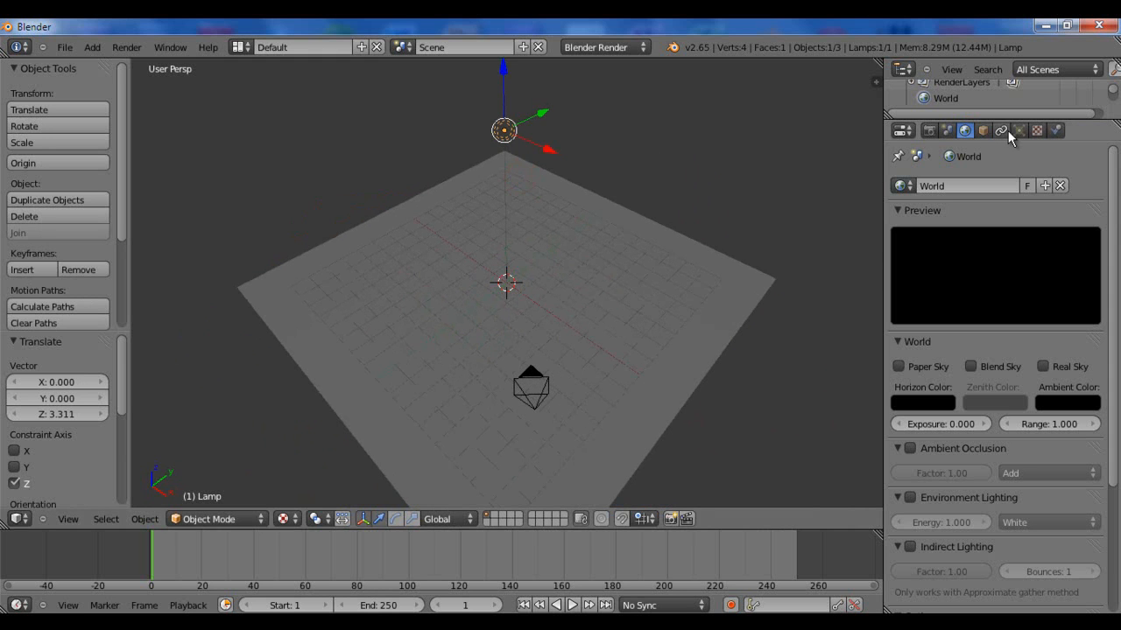
Set the lamp type to Spot and view it from above the plane
{"action": "left_click", "coordinate": [1037, 129]}
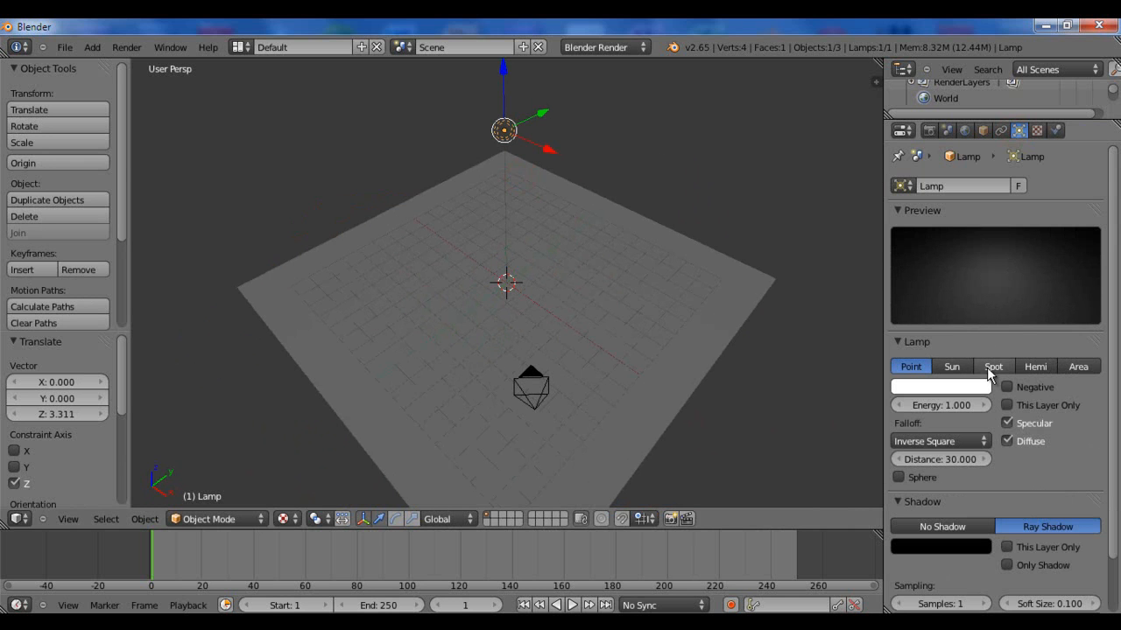
{"action": "left_click", "coordinate": [995, 368]}
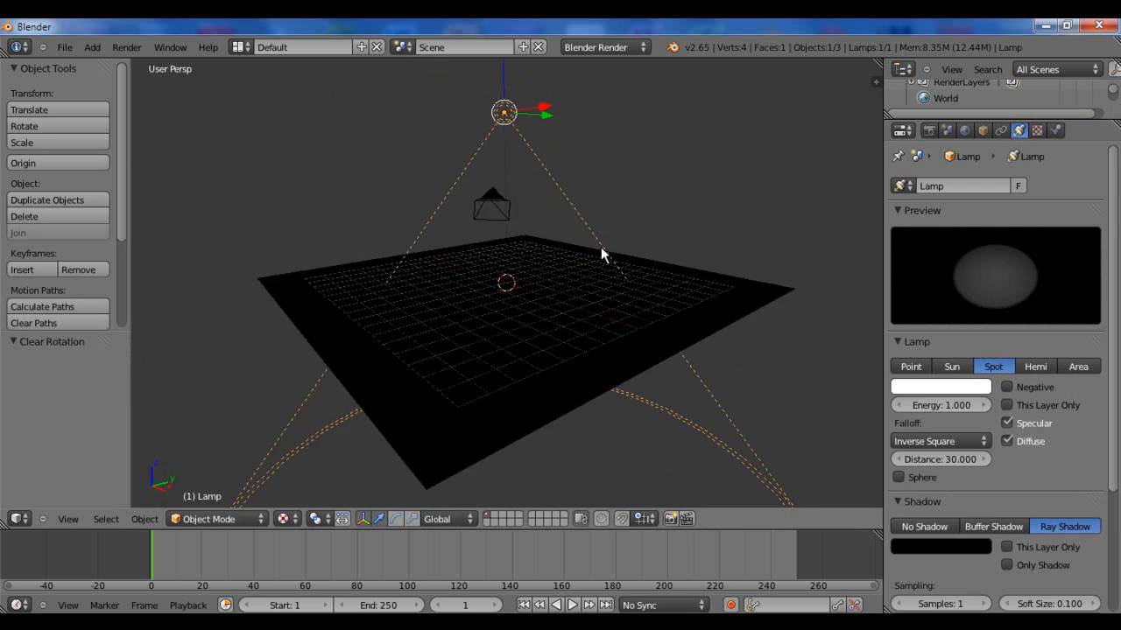
{"action": "left_click_drag", "start_coordinate": [604, 254], "coordinate": [652, 447]}
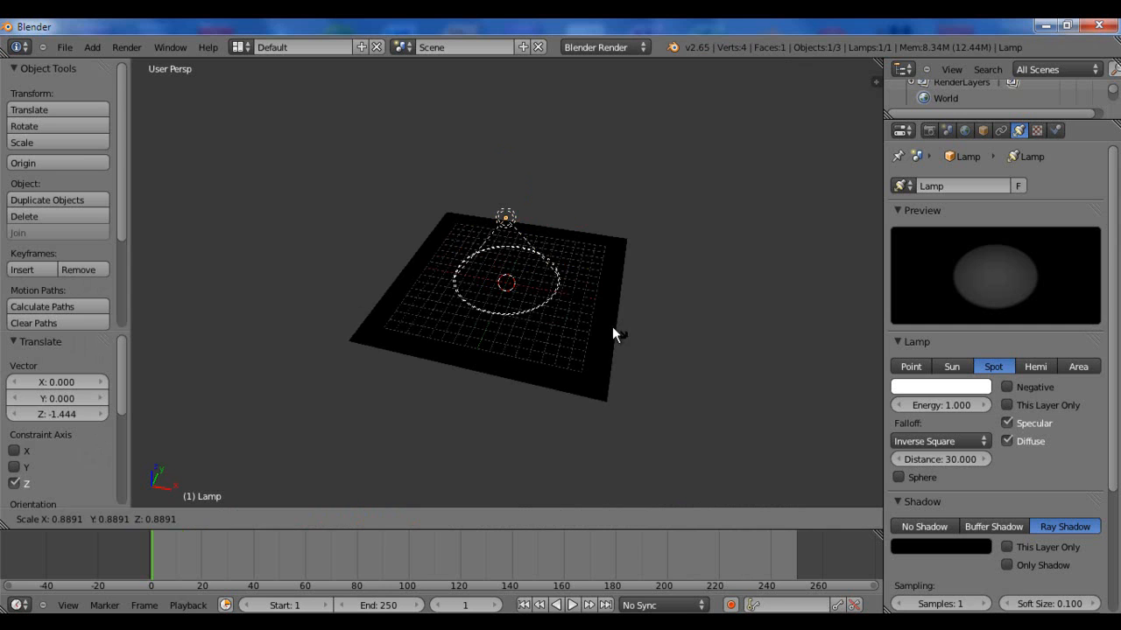
Shrink the spotlight cone and render the soft oval pool of light on black
{"action": "key", "text": "F12"}
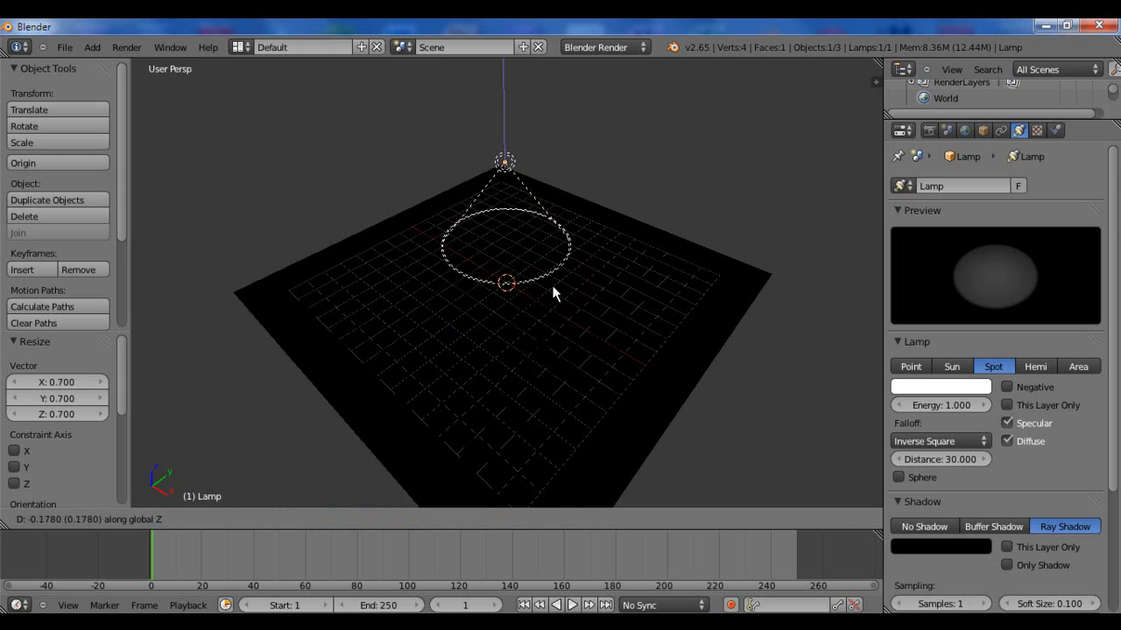
{"action": "key", "text": "F12"}
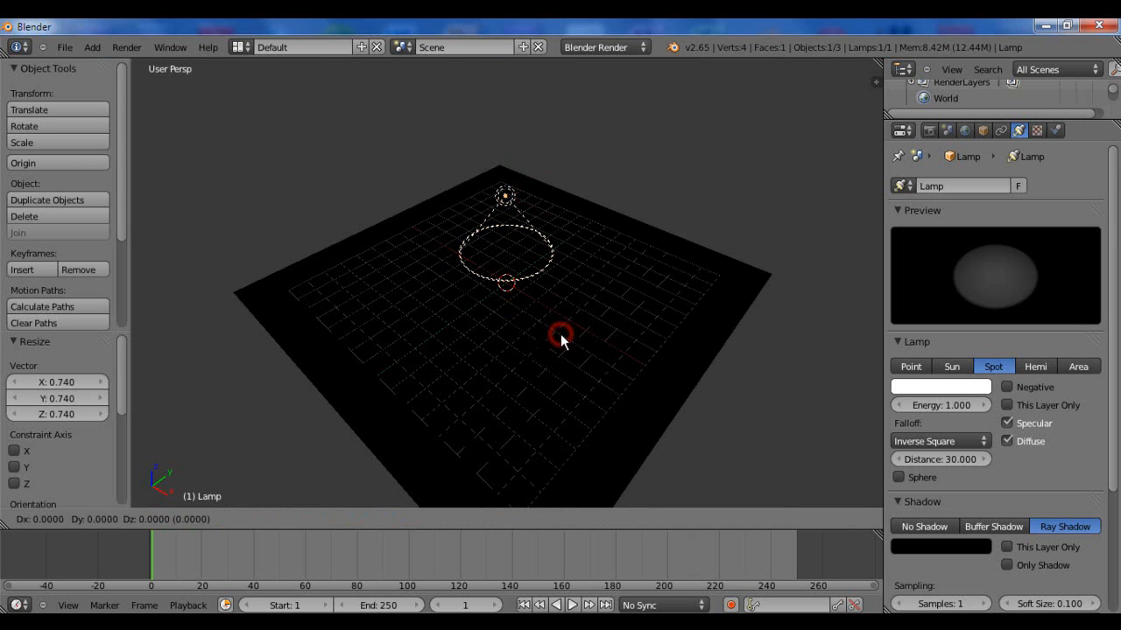
{"action": "key", "text": "F12"}
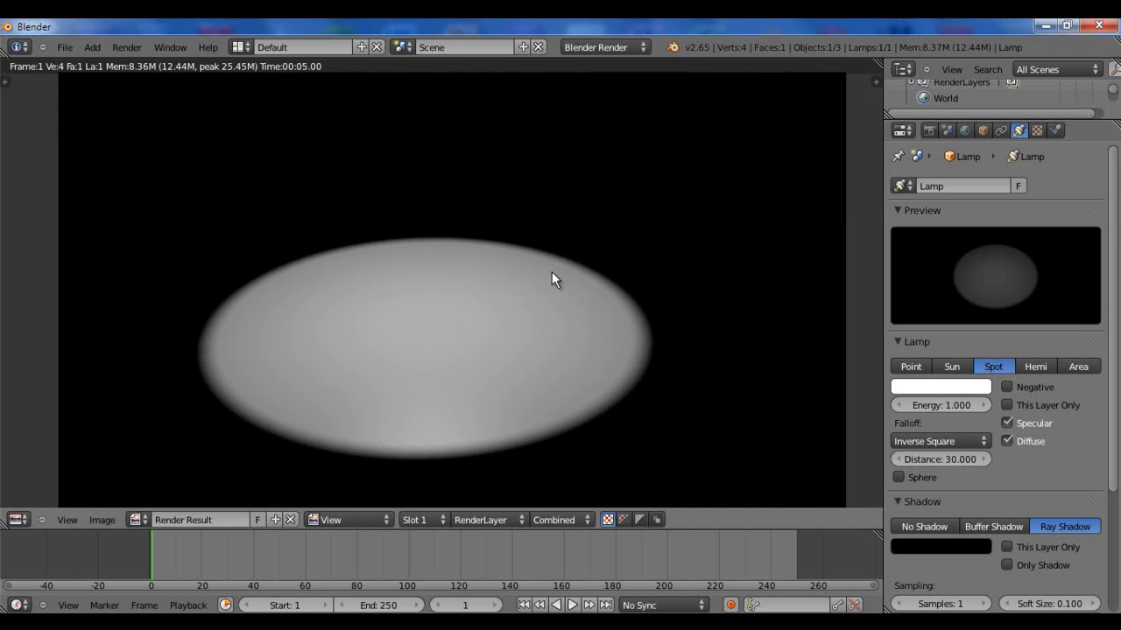
Set the lamp colour to a saturated blue from the colour wheel
{"action": "left_click", "coordinate": [941, 387]}
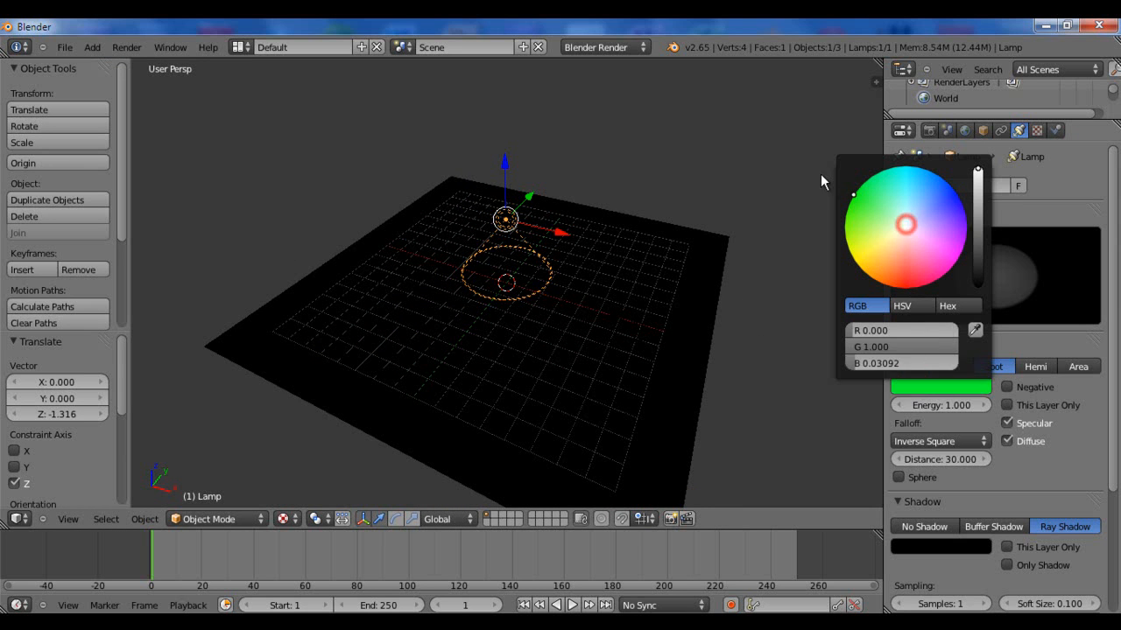
{"action": "left_click", "coordinate": [903, 224]}
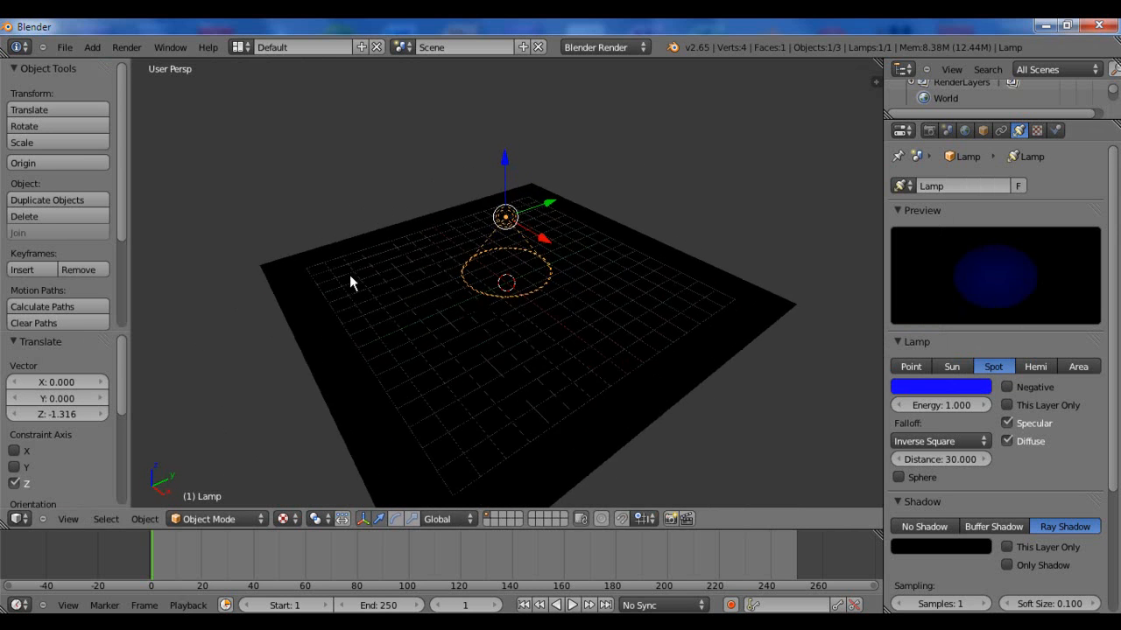
{"action": "left_click_drag", "start_coordinate": [350, 280], "coordinate": [464, 312]}
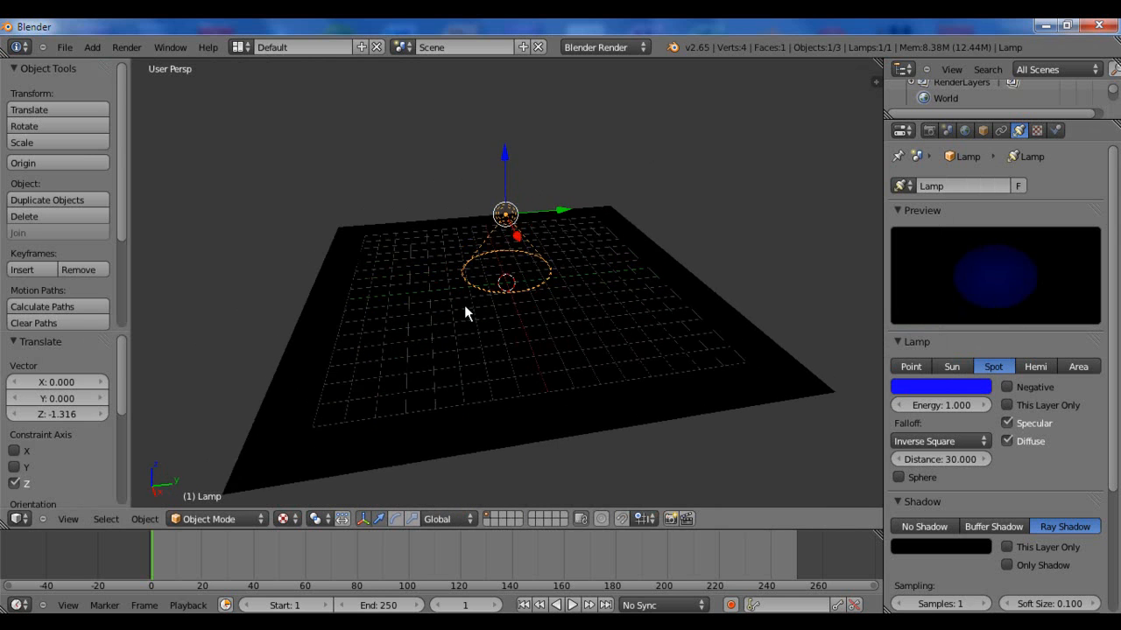
Keyframe the lamp Energy 0/1 alternately at frames 1, 10, 20, 30 and 40
{"action": "left_click_drag", "start_coordinate": [464, 315], "coordinate": [525, 354]}
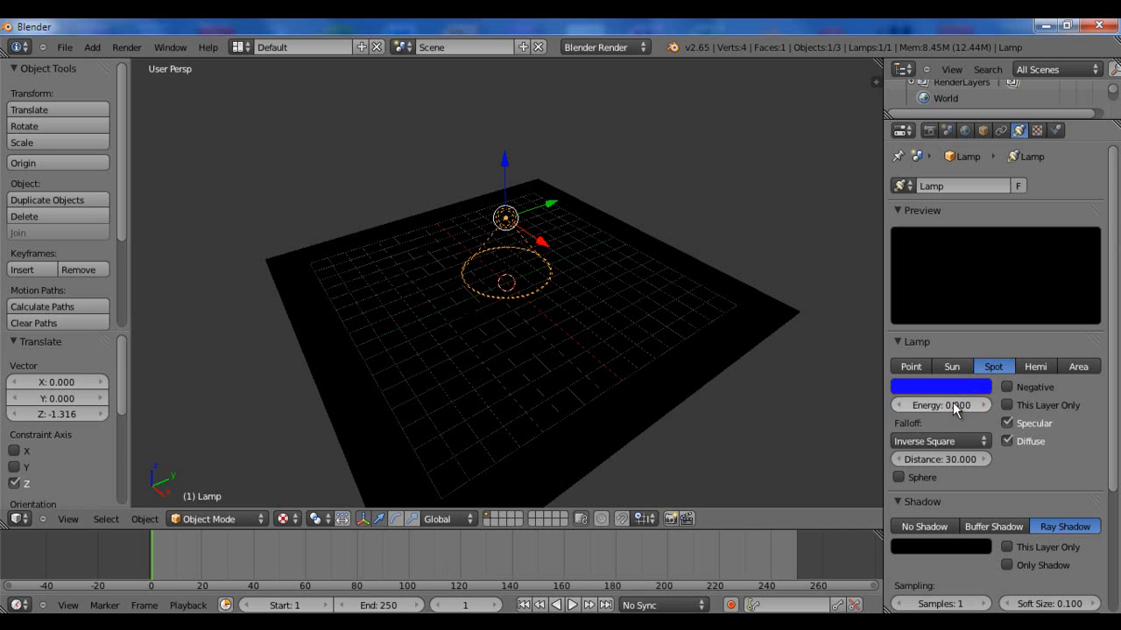
{"action": "mouse_move", "coordinate": [942, 412]}
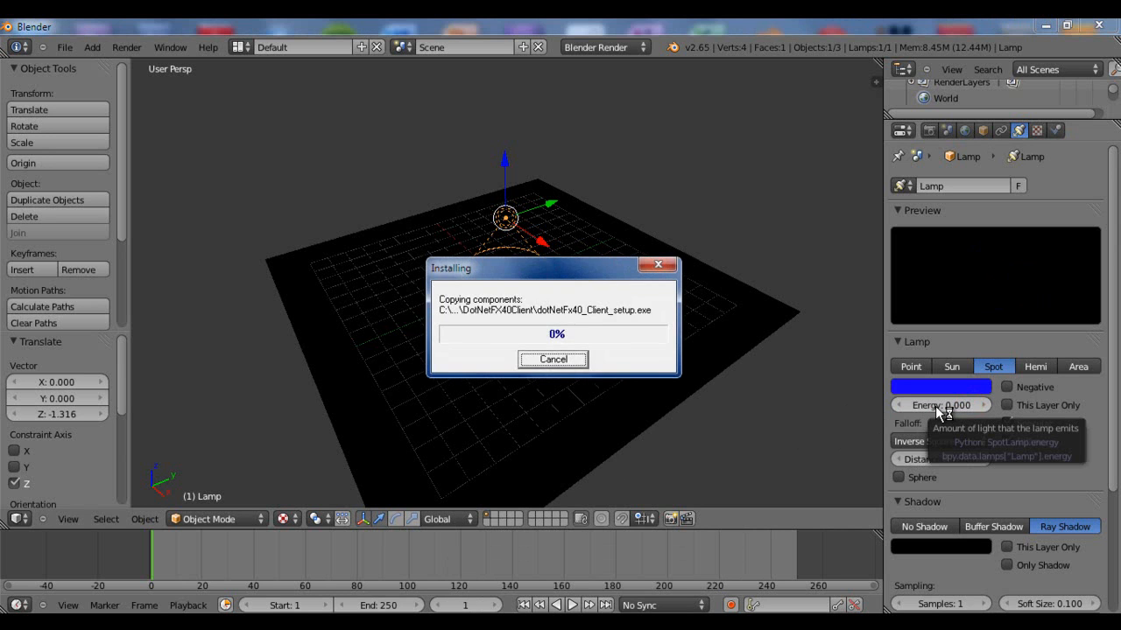
{"action": "mouse_move", "coordinate": [656, 217]}
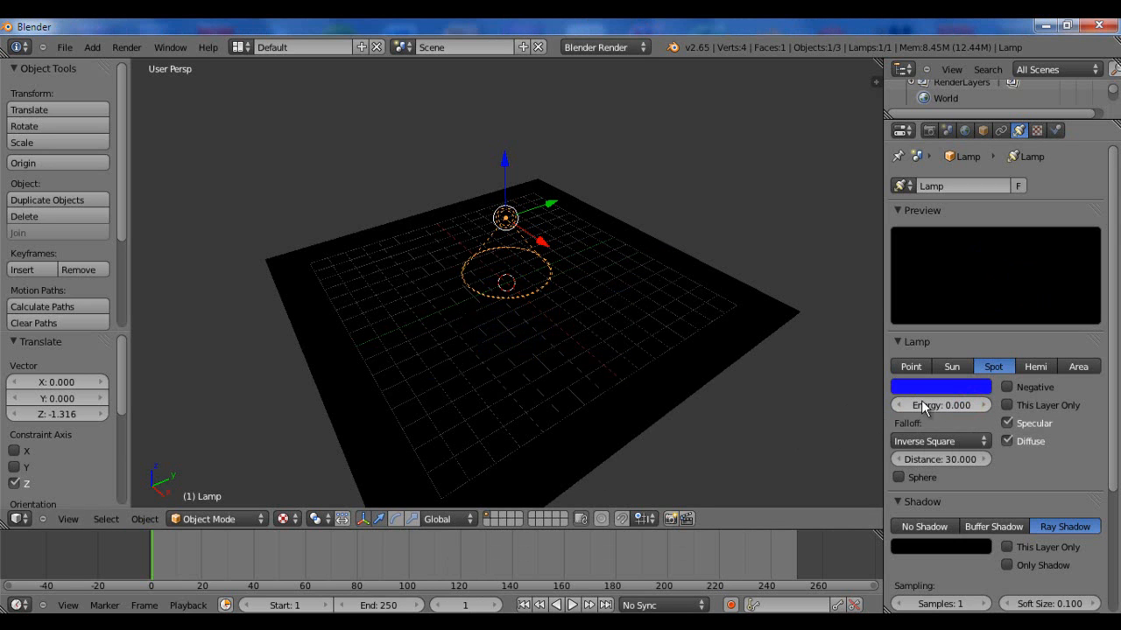
{"action": "mouse_move", "coordinate": [728, 47]}
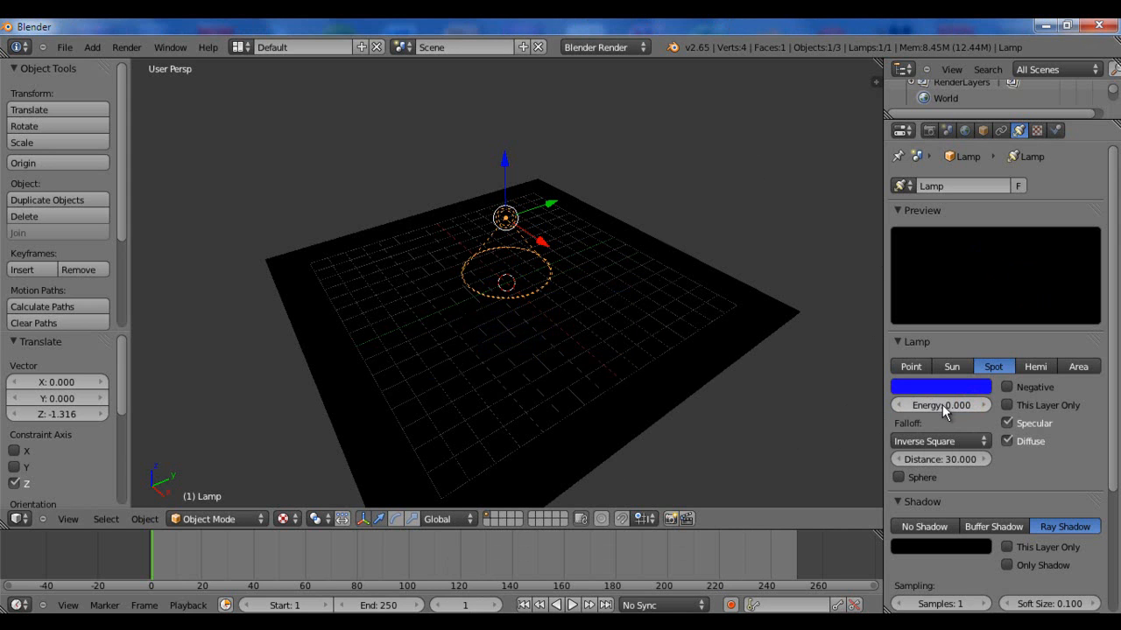
{"action": "mouse_move", "coordinate": [942, 410]}
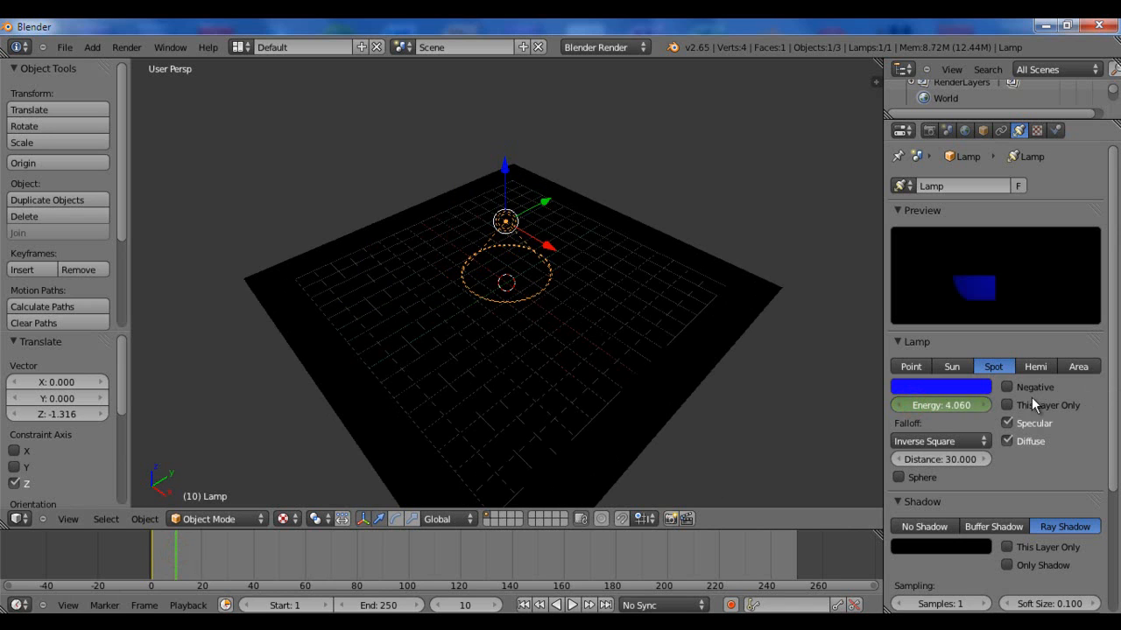
{"action": "left_click", "coordinate": [940, 404]}
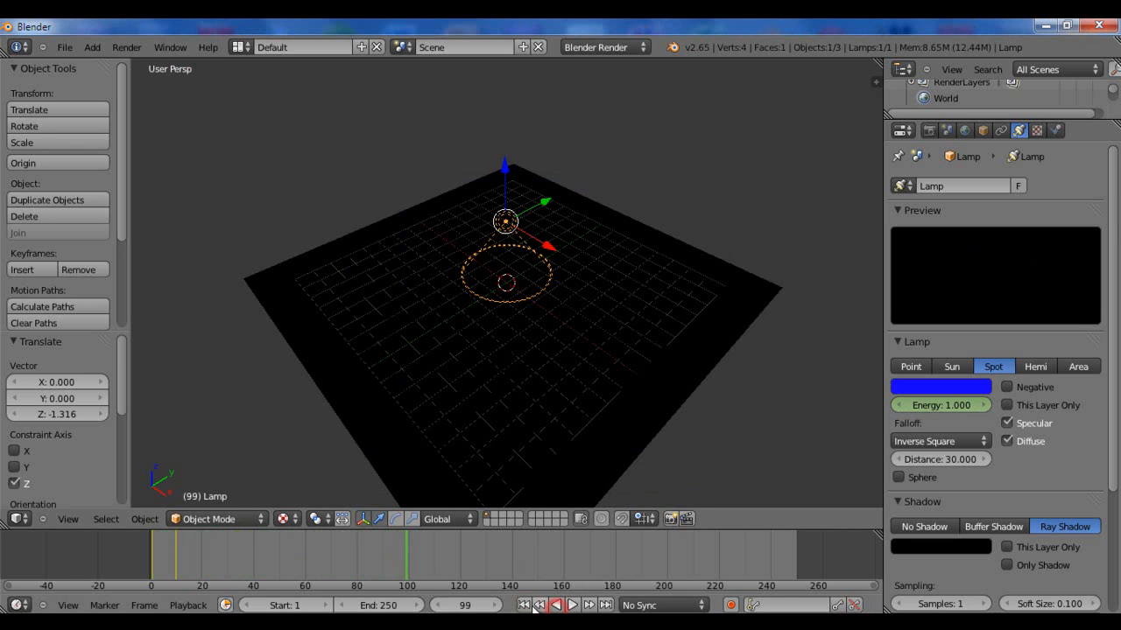
{"action": "left_click", "coordinate": [523, 606]}
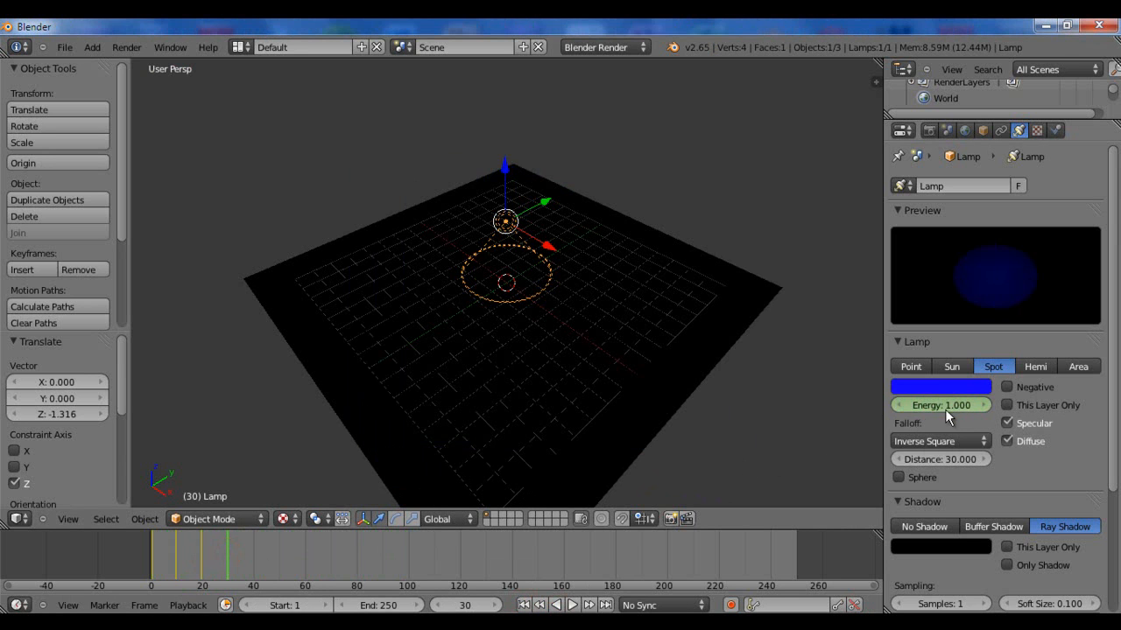
{"action": "mouse_move", "coordinate": [942, 417]}
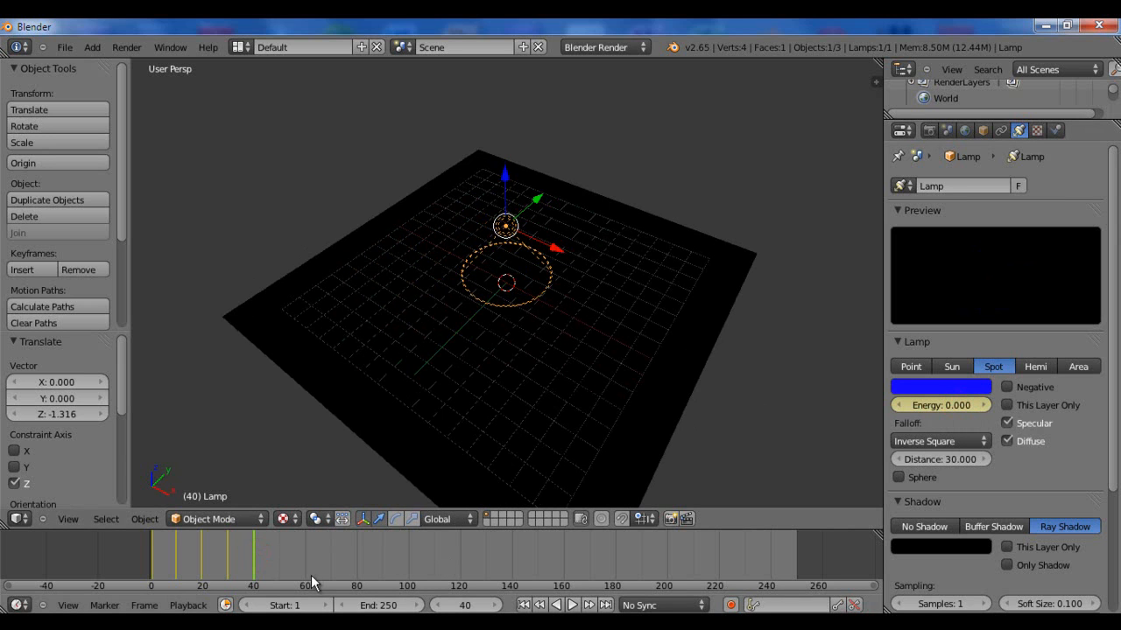
{"action": "mouse_move", "coordinate": [350, 532]}
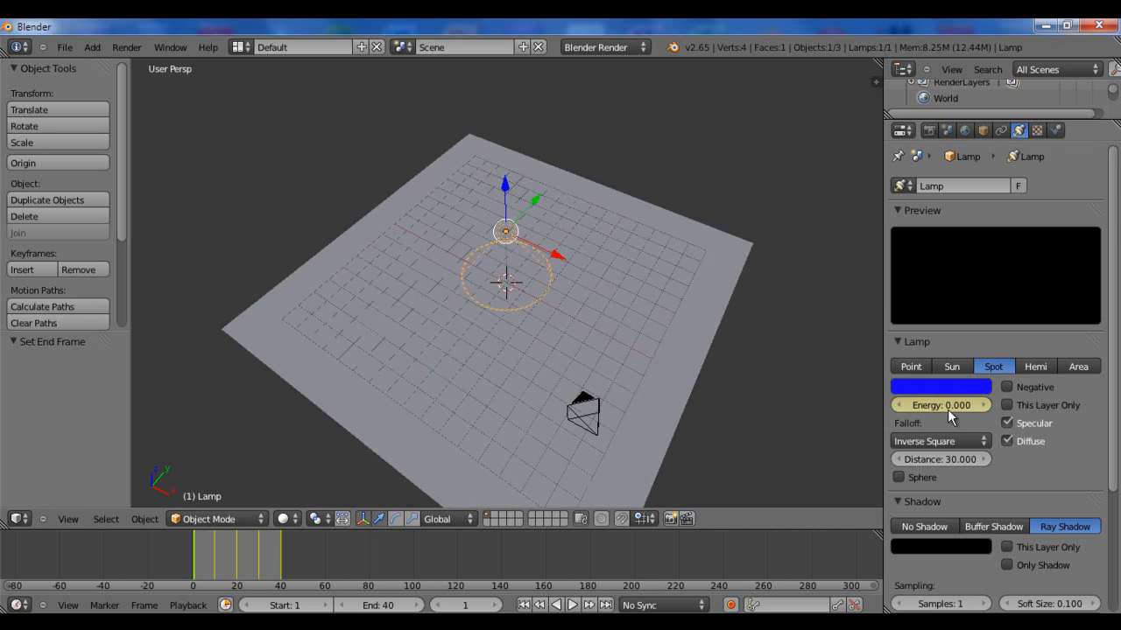
{"action": "left_click", "coordinate": [911, 366]}
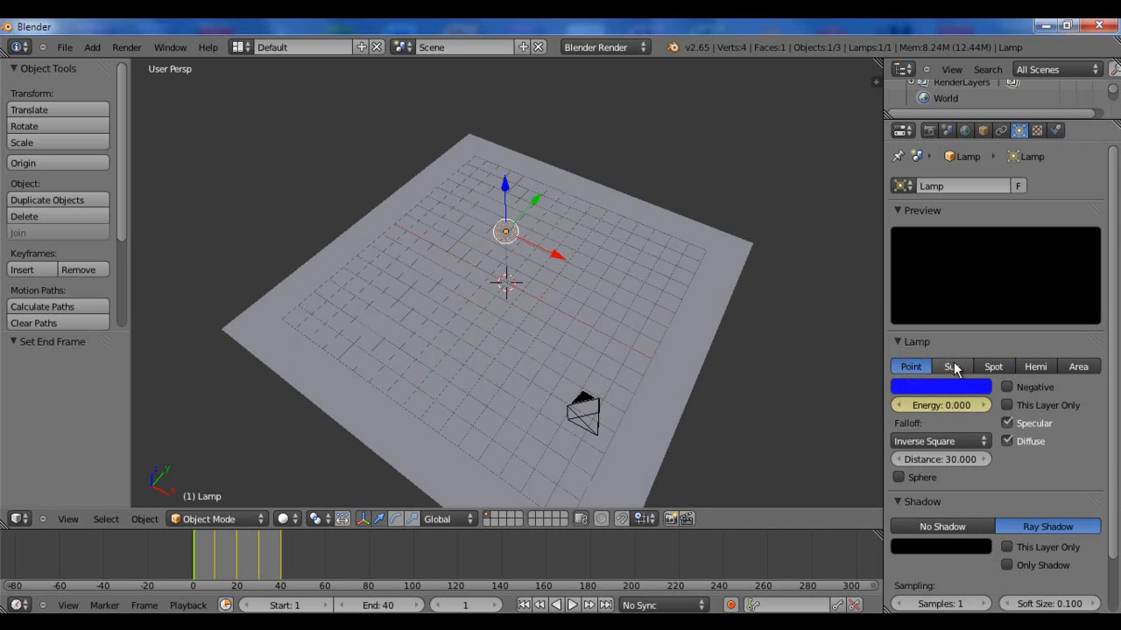
{"action": "left_click", "coordinate": [952, 365]}
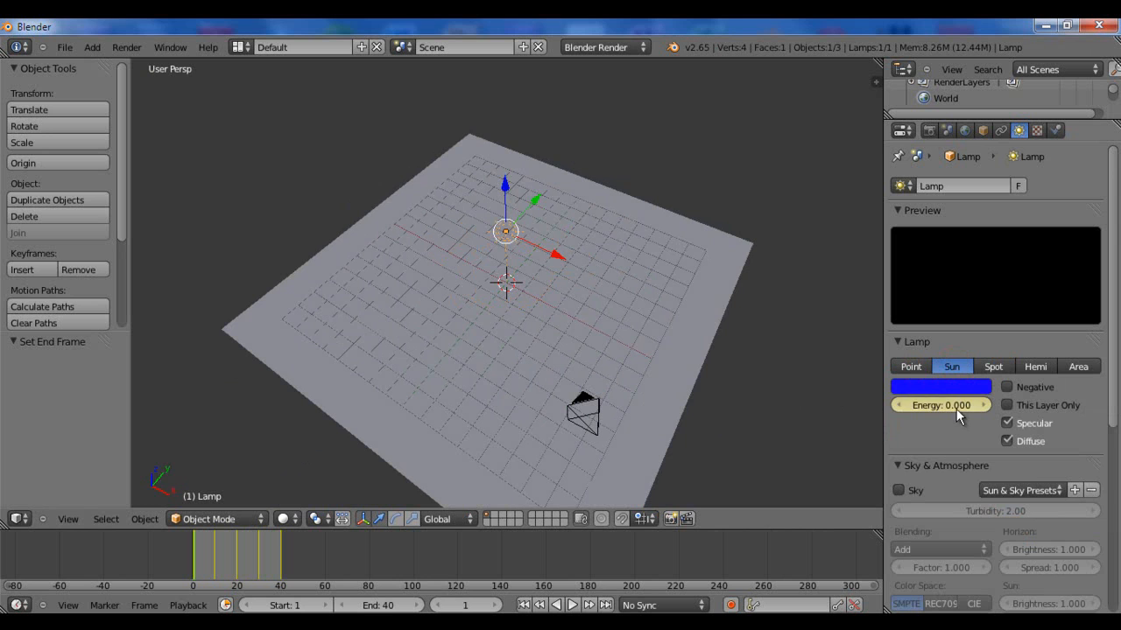
{"action": "left_click", "coordinate": [992, 366]}
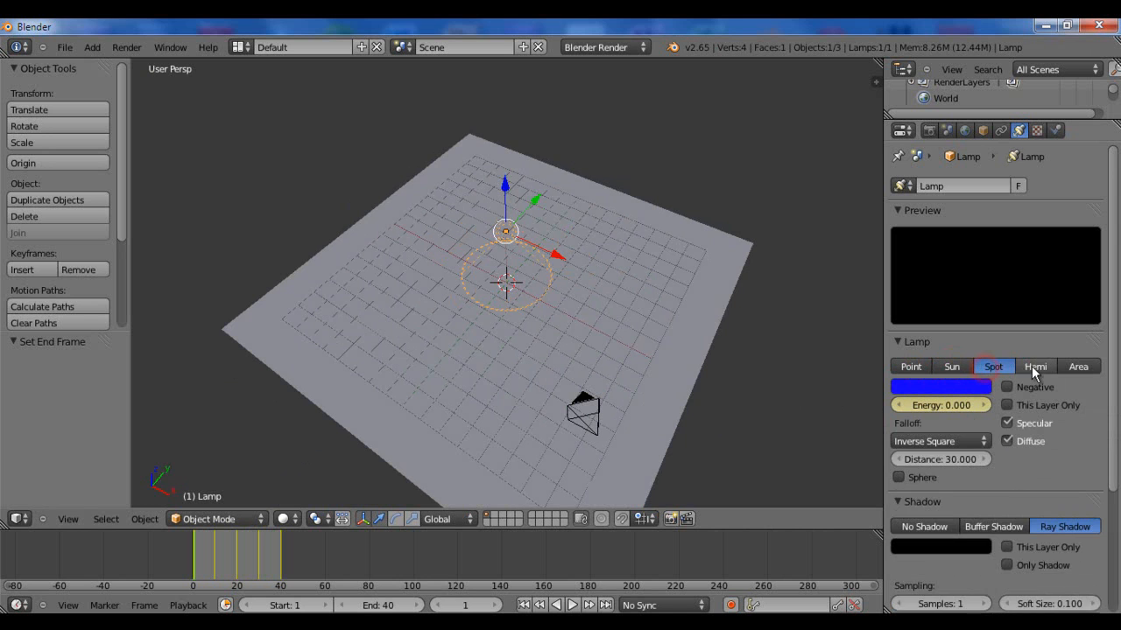
{"action": "left_click", "coordinate": [1079, 368]}
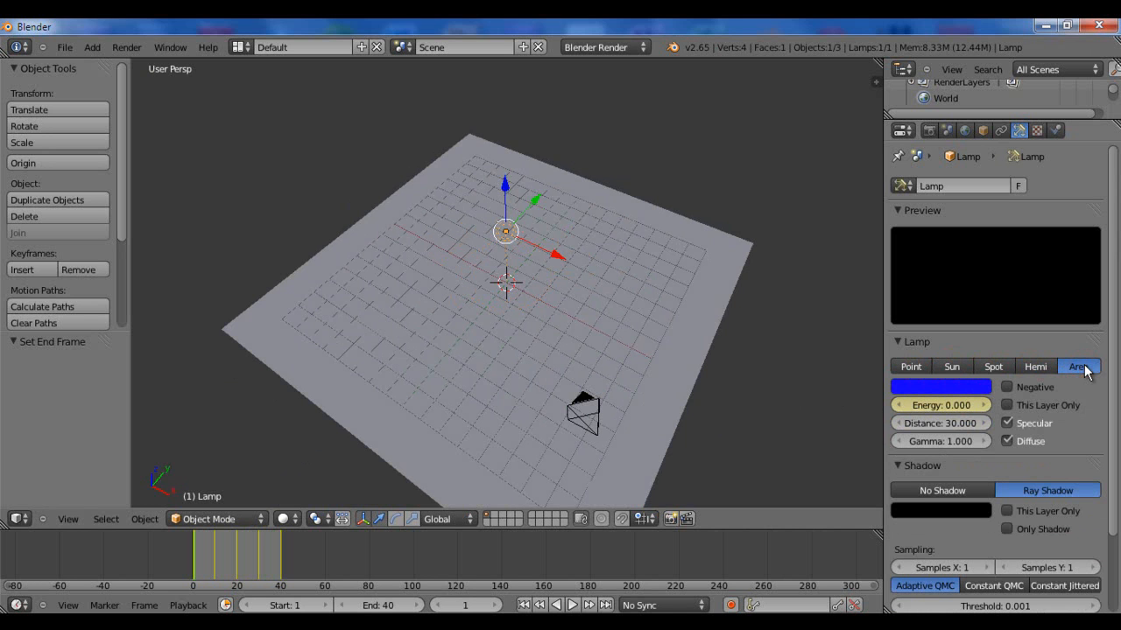
{"action": "left_click", "coordinate": [952, 366]}
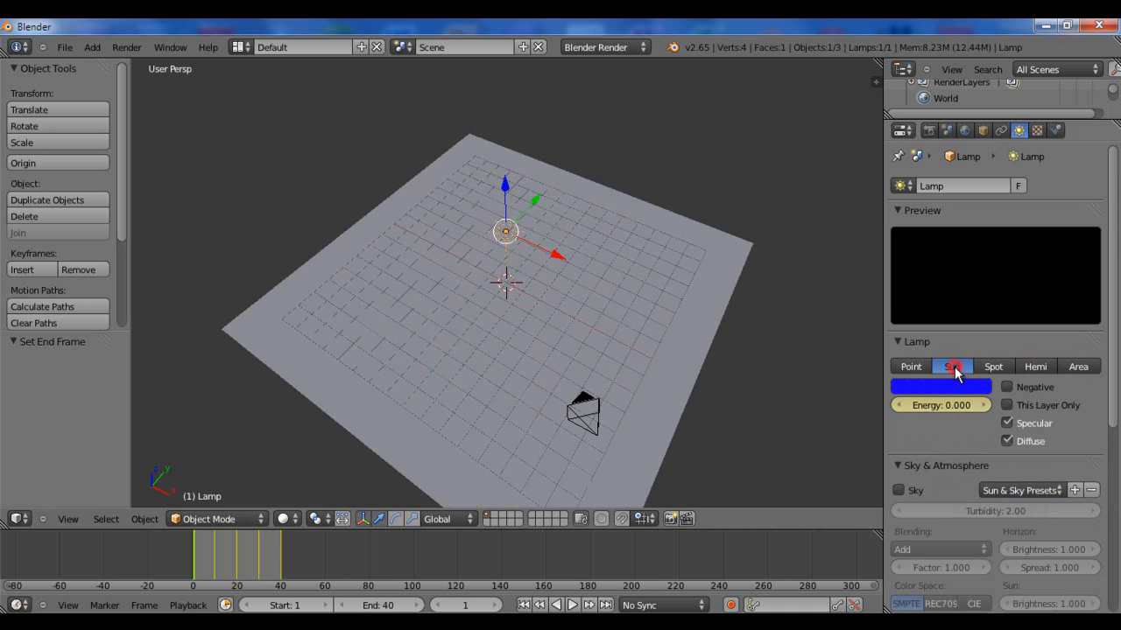
{"action": "mouse_move", "coordinate": [953, 387]}
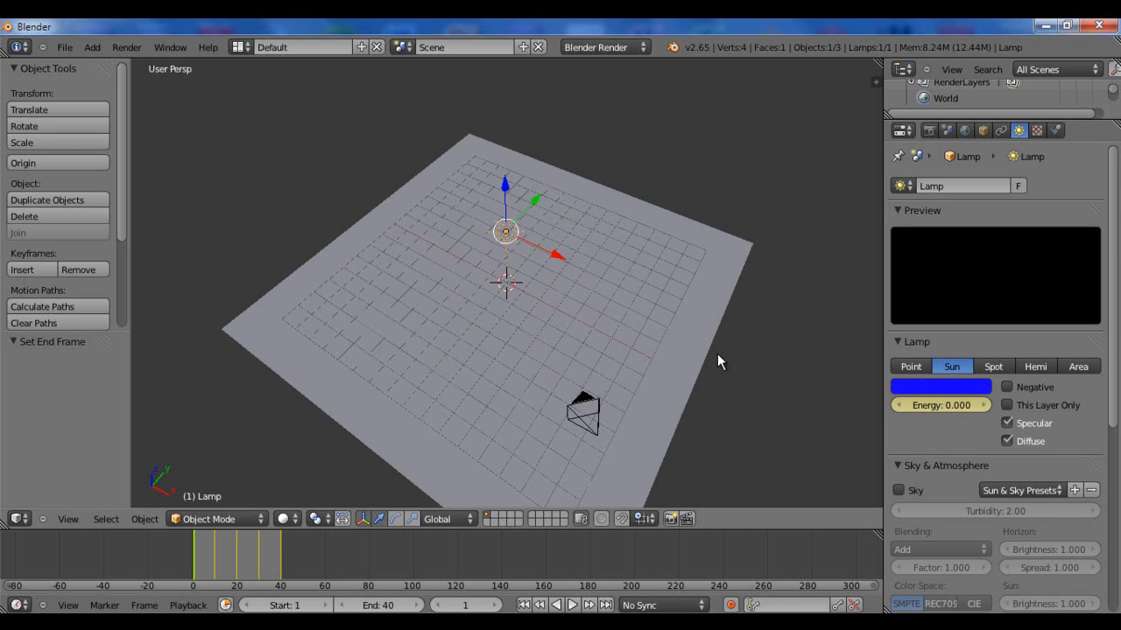
{"action": "left_click", "coordinate": [994, 366]}
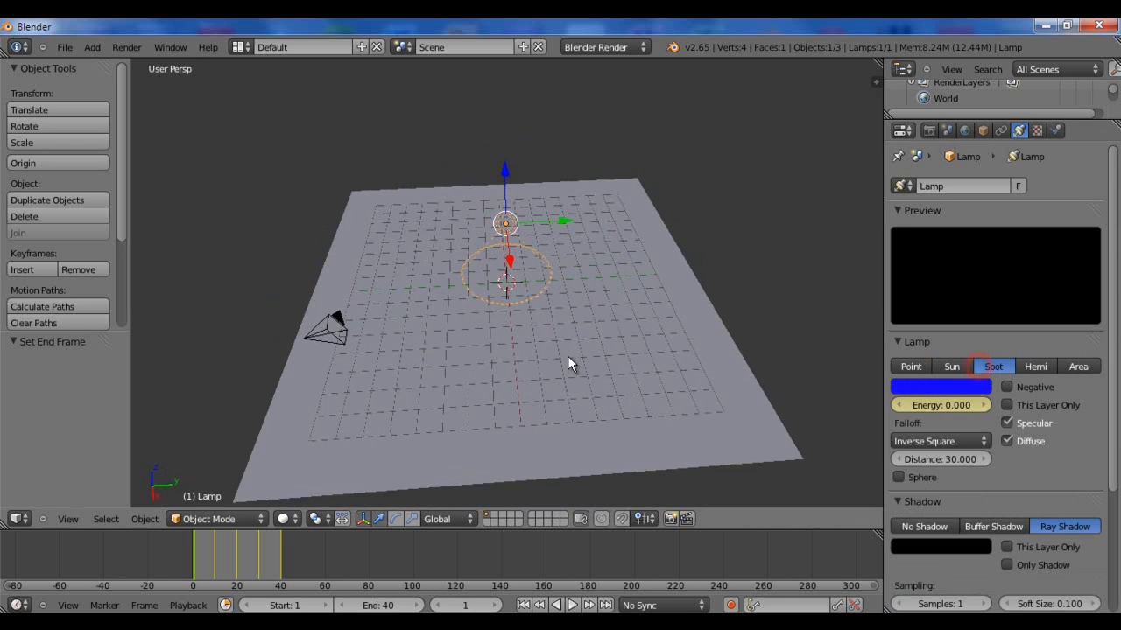
{"action": "left_click_drag", "start_coordinate": [569, 362], "coordinate": [749, 291]}
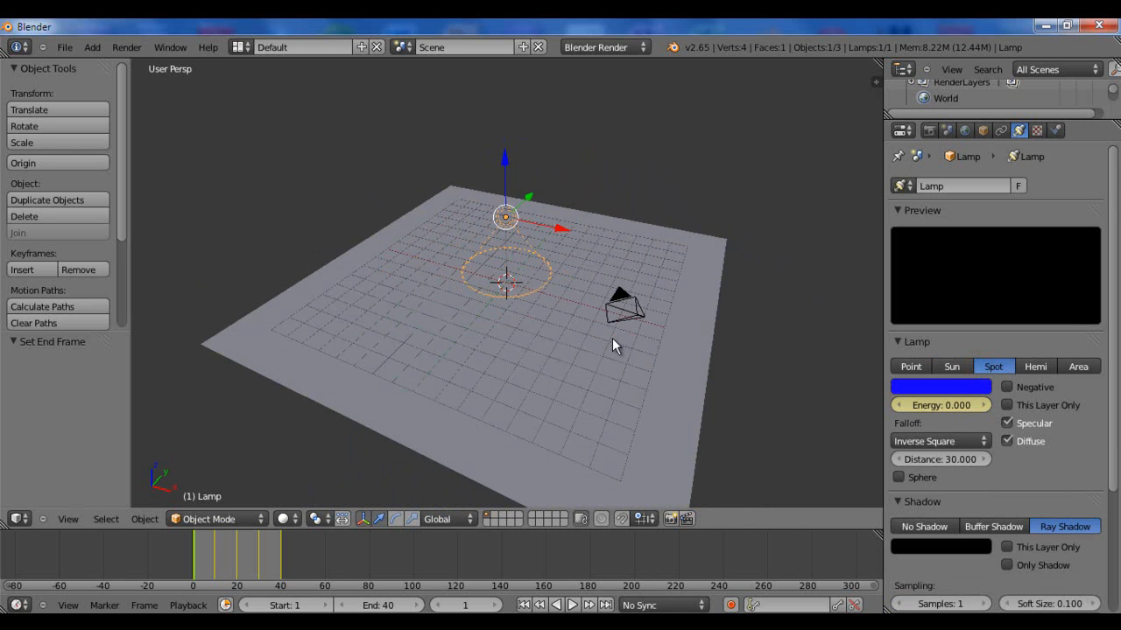
{"action": "mouse_move", "coordinate": [403, 373]}
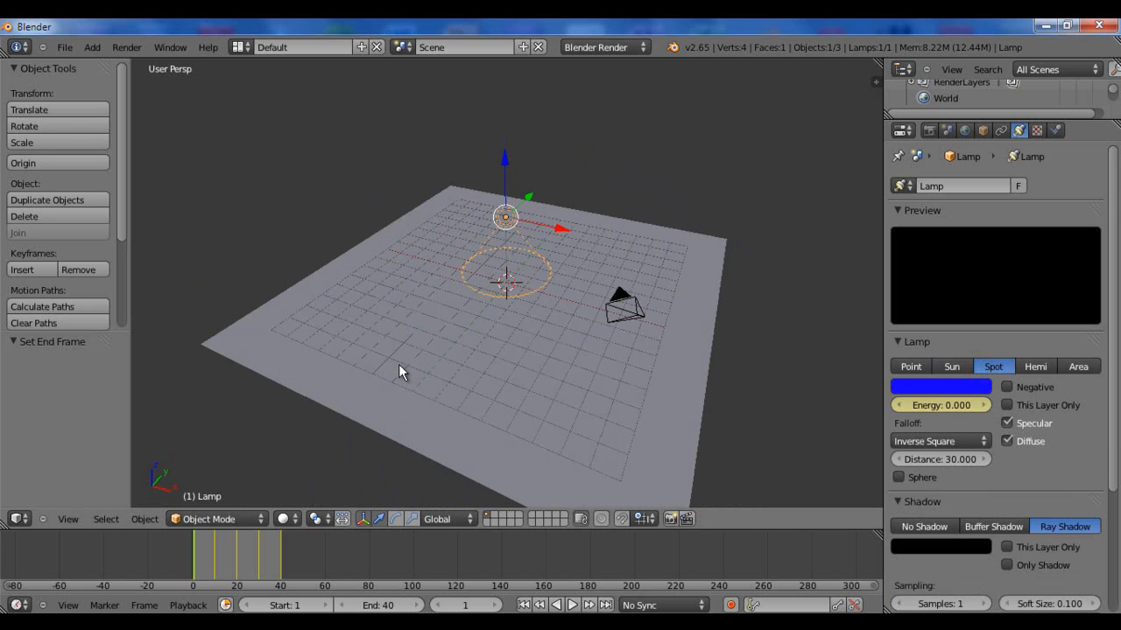
{"action": "mouse_move", "coordinate": [482, 358]}
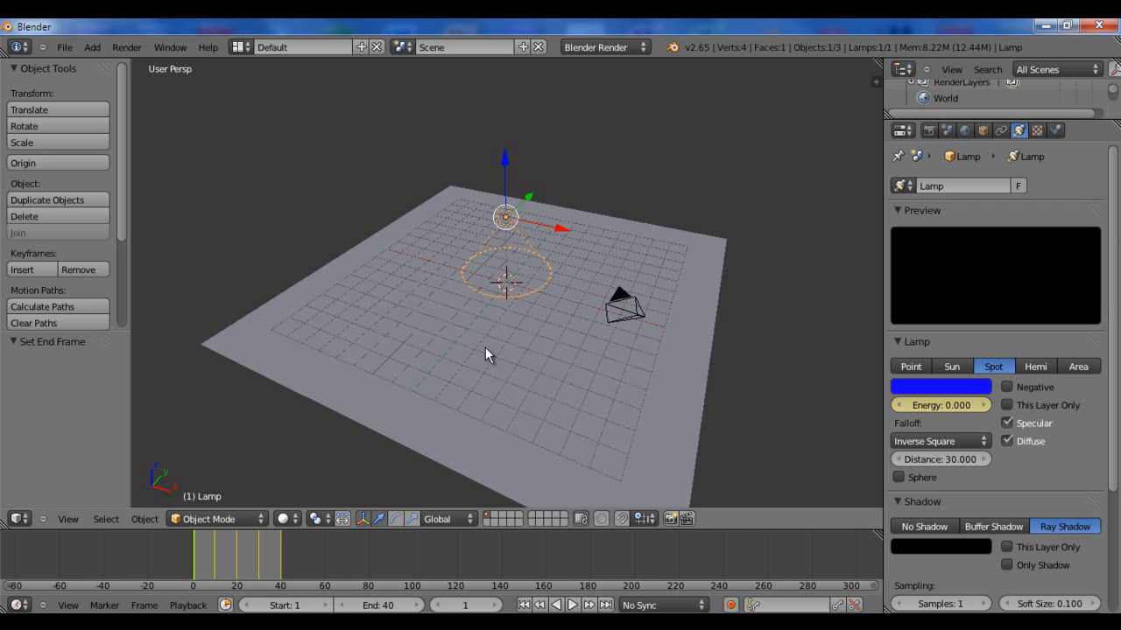
{"action": "mouse_move", "coordinate": [499, 332]}
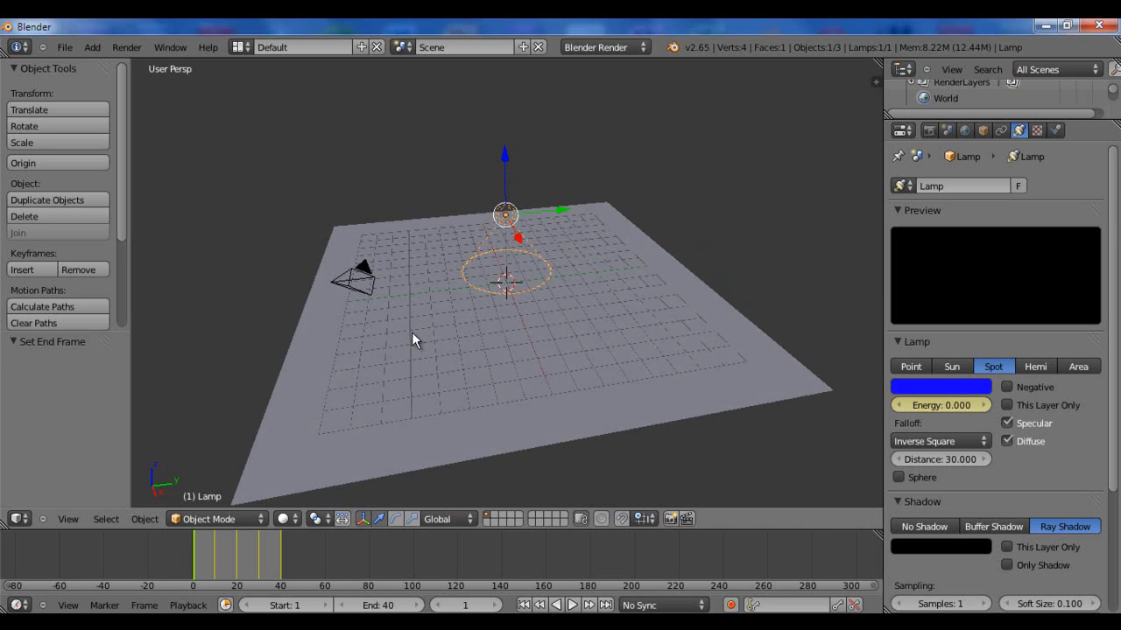
{"action": "mouse_move", "coordinate": [422, 354]}
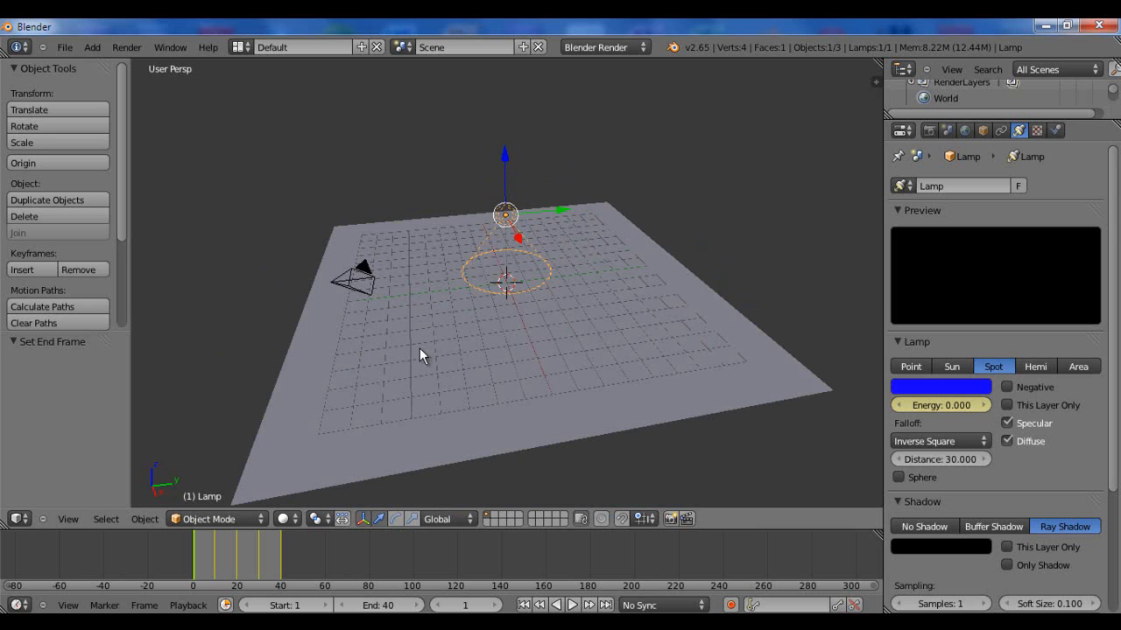
{"action": "mouse_move", "coordinate": [480, 347]}
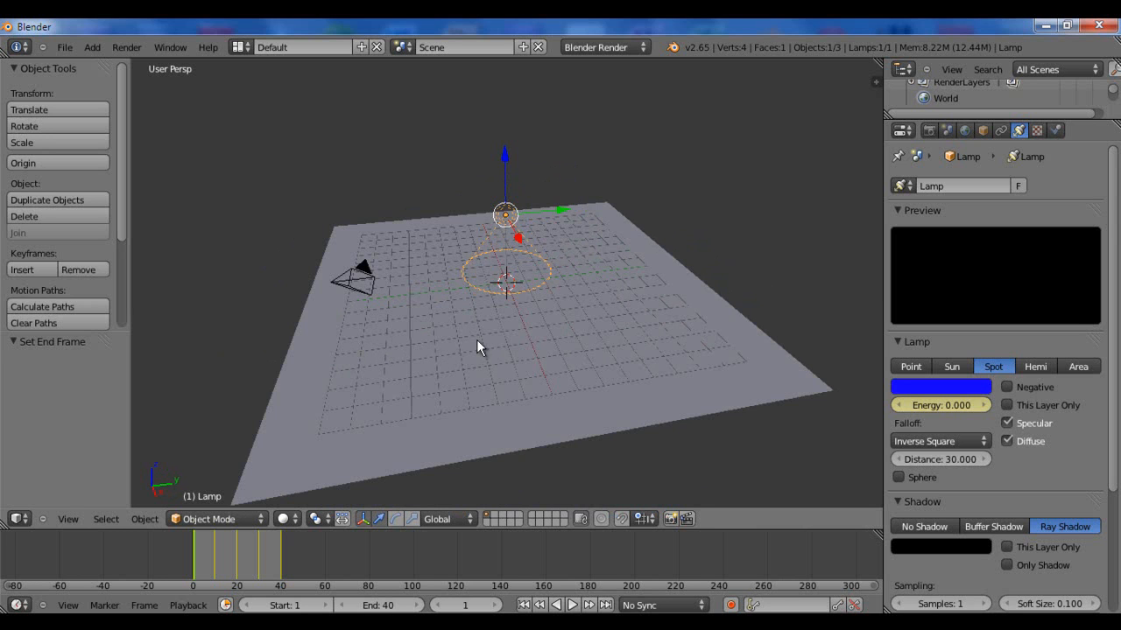
{"action": "mouse_move", "coordinate": [510, 328]}
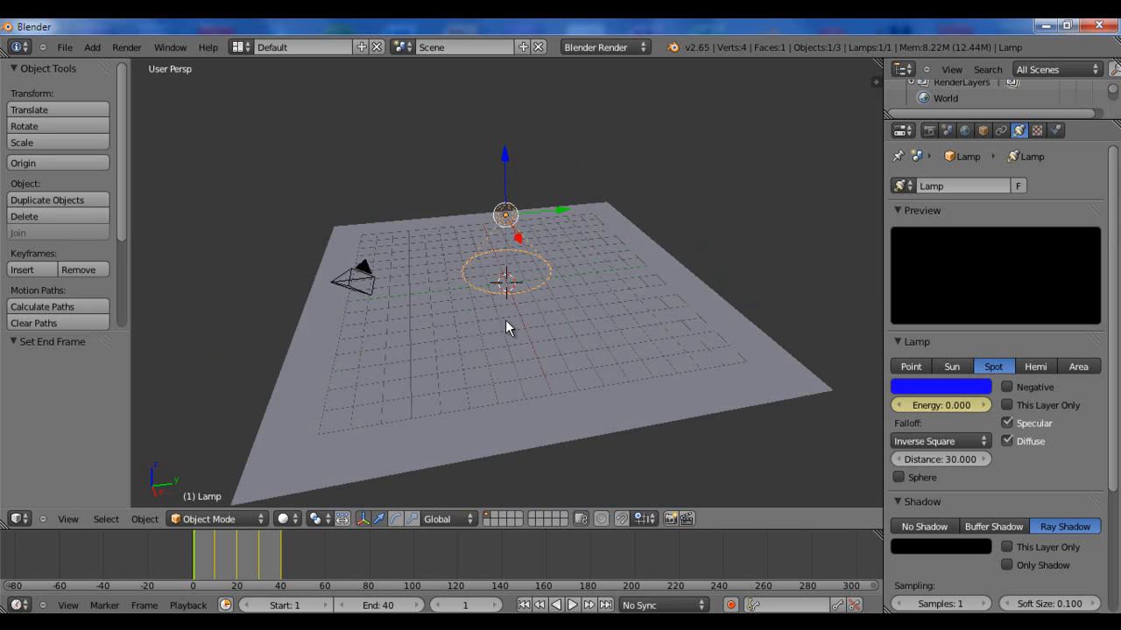